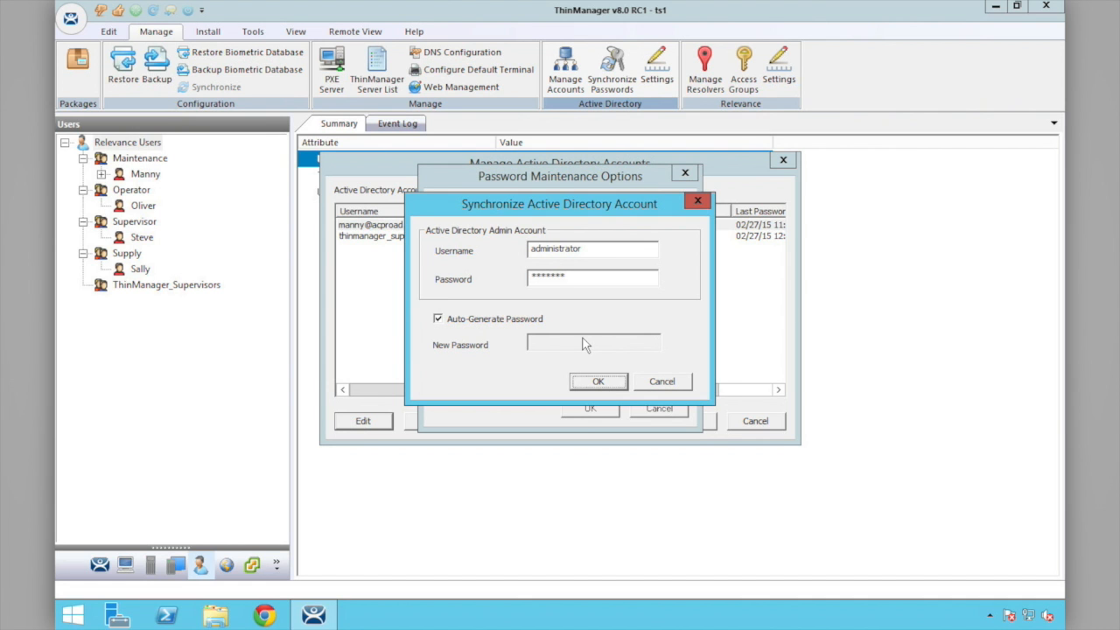
left_click(661, 380)
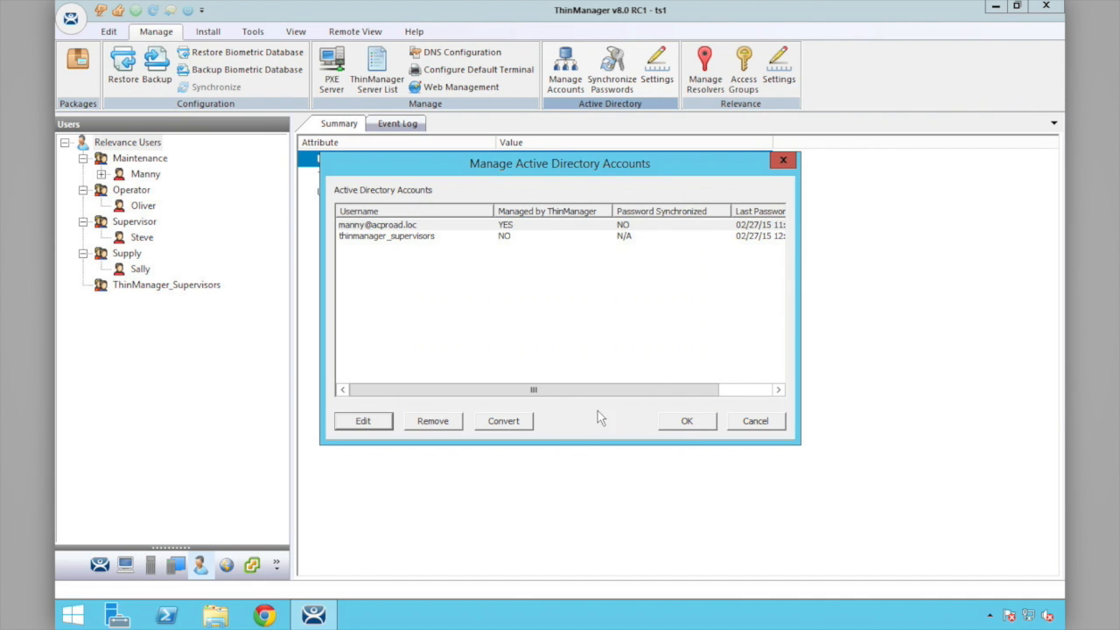